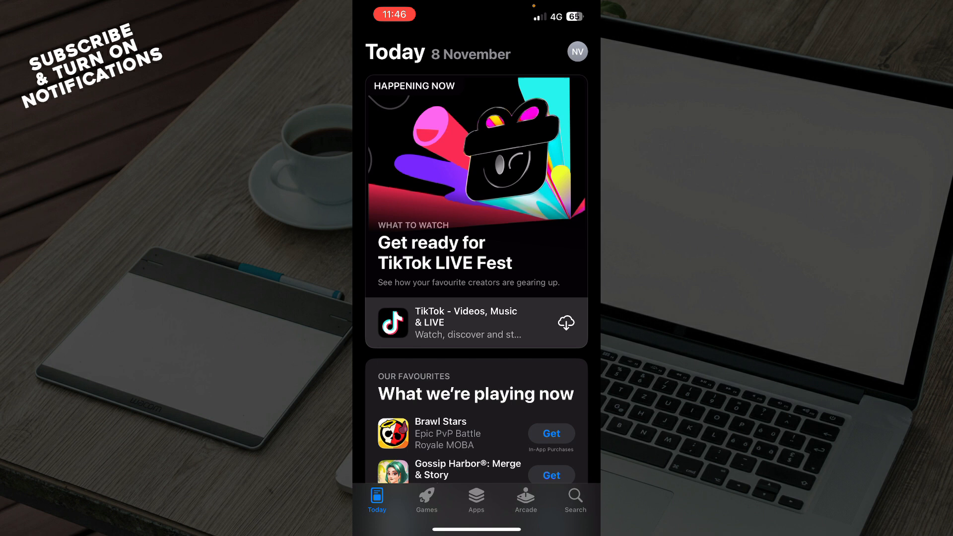
Browse the Games, Apps and Arcade sections, then go to the Search page.
click(426, 498)
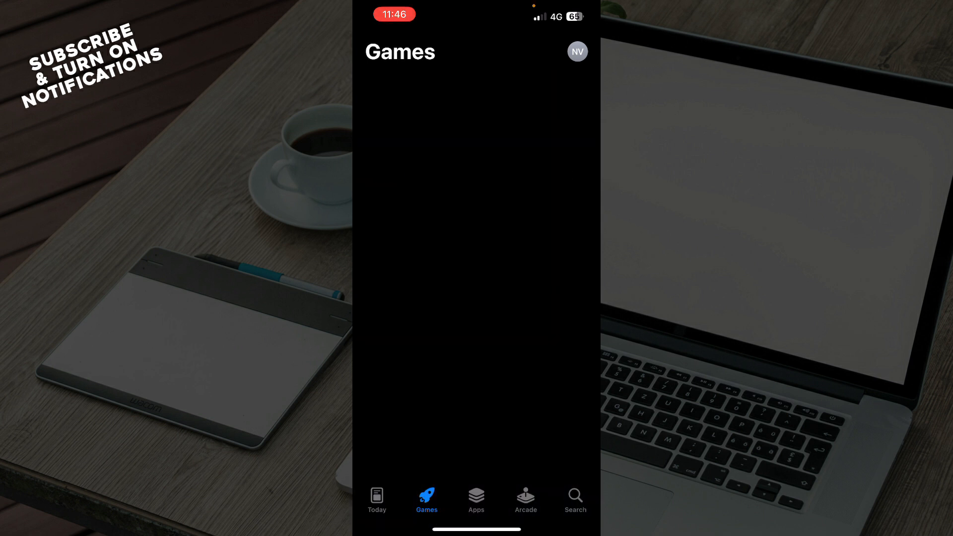
click(476, 498)
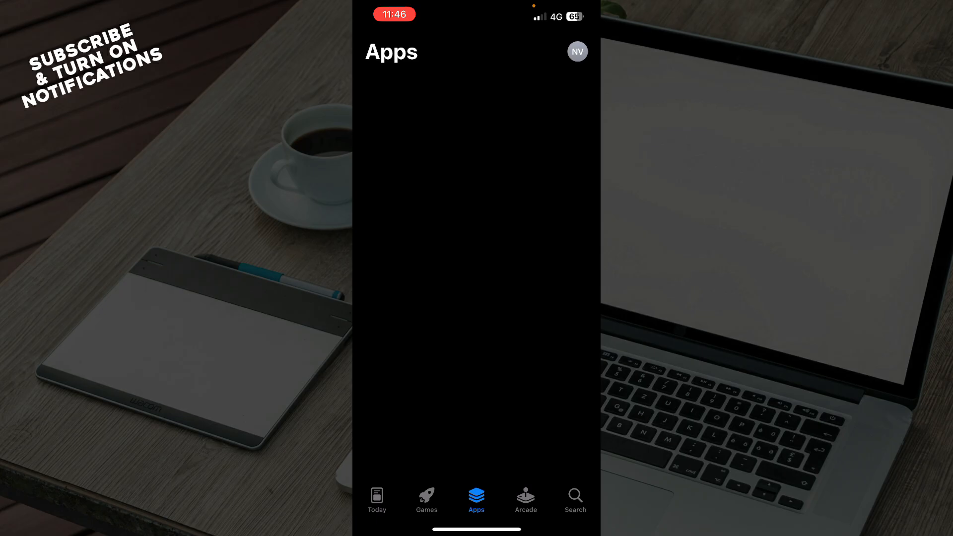
click(526, 499)
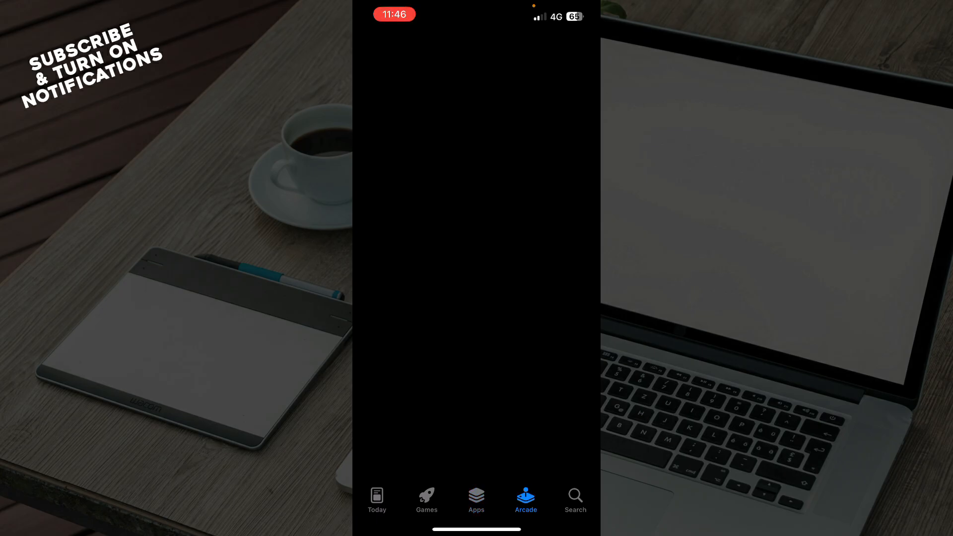
click(574, 499)
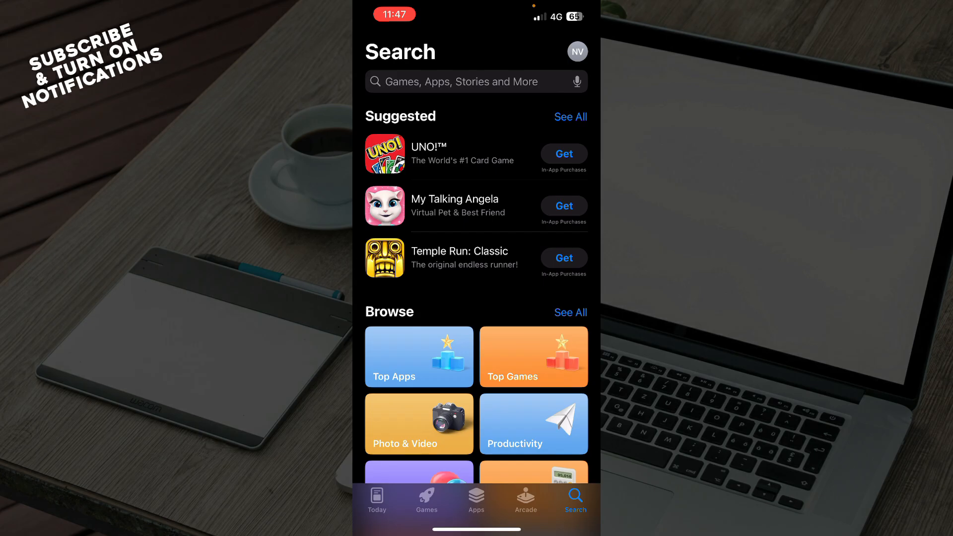
Search the App Store for 'cod', returning Call of Duty: Mobile as the first result.
click(475, 81)
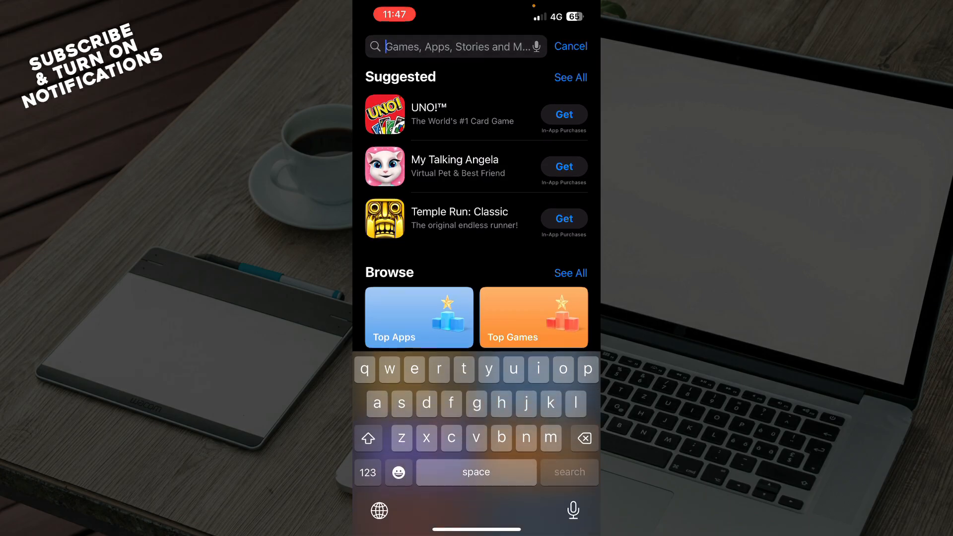
text(cod)
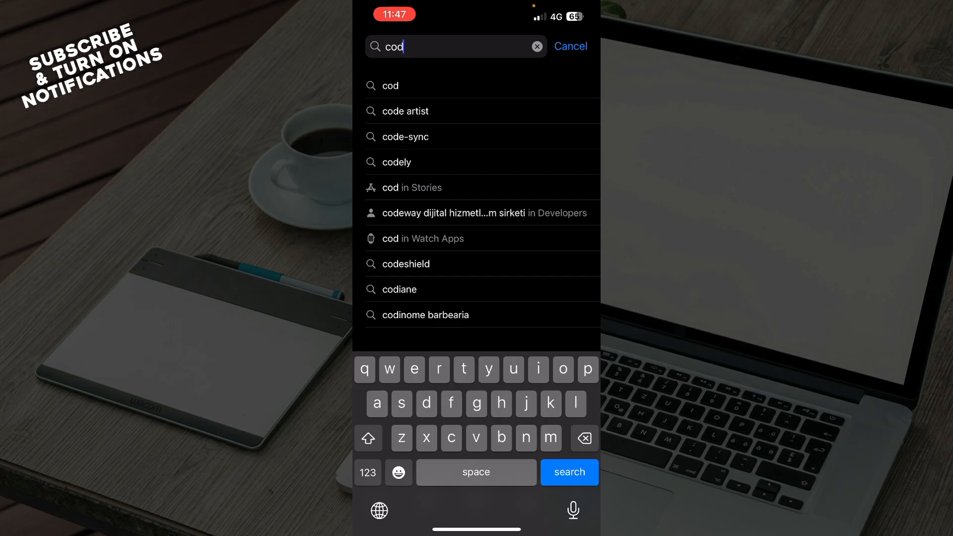
click(569, 472)
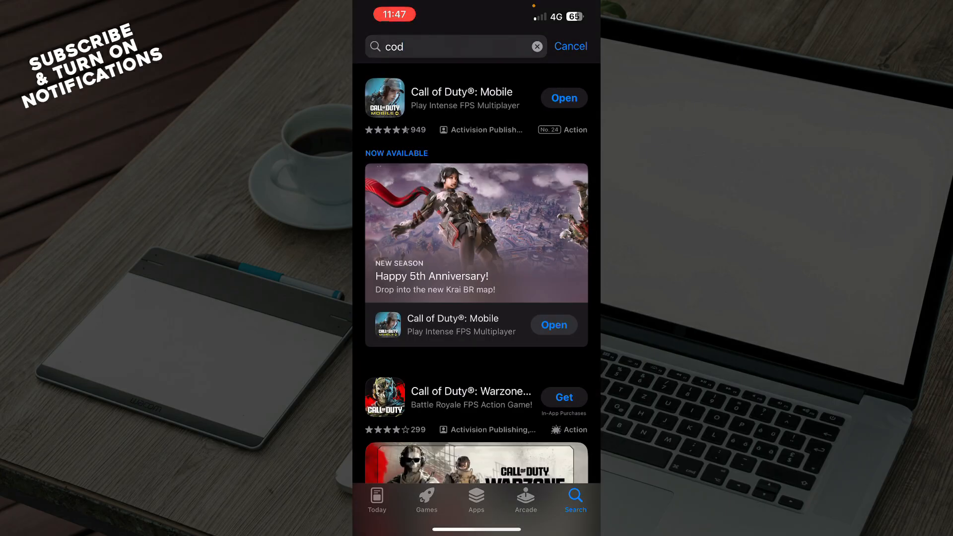
View the Call of Duty: Mobile page down to its Information section (3.21 GB, rated 17+).
click(461, 98)
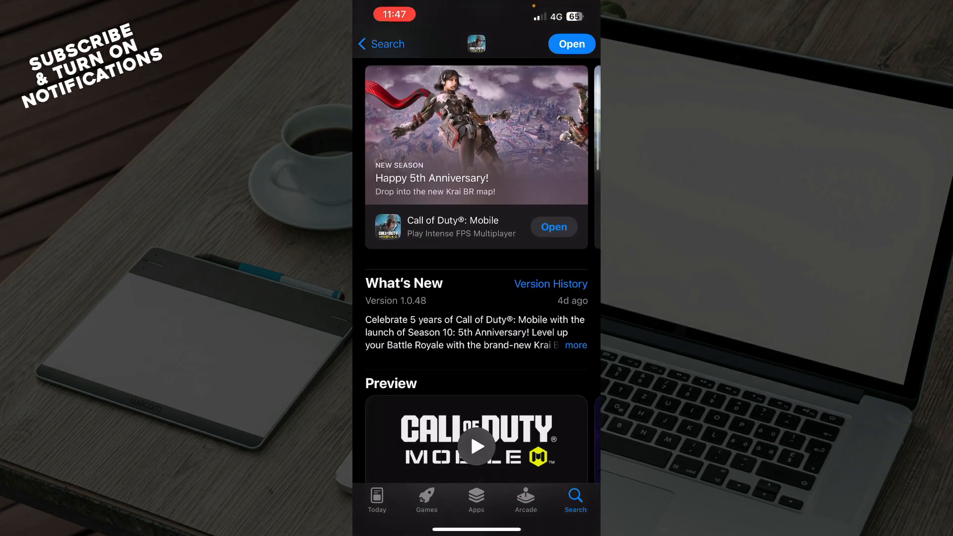
scroll(down, 3)
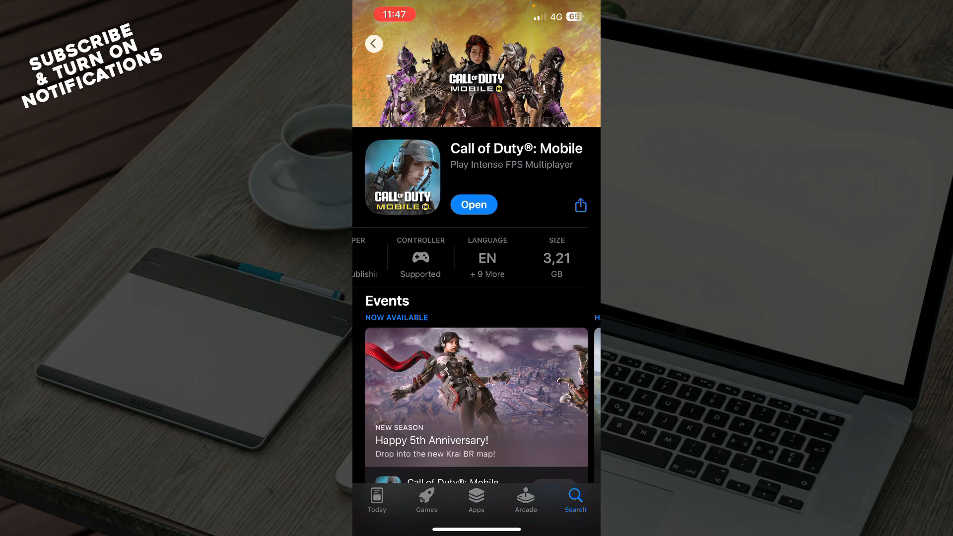
scroll(down, 3)
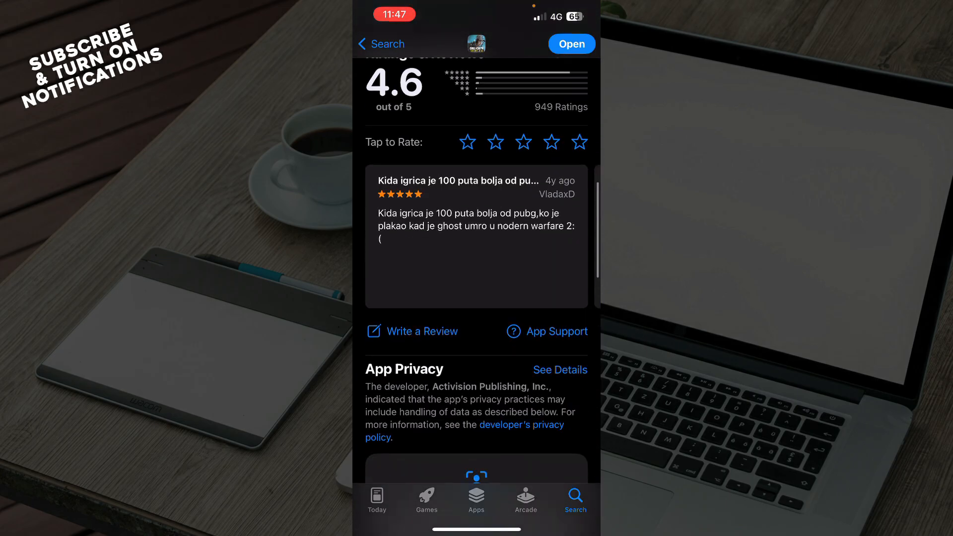
scroll(down, 3)
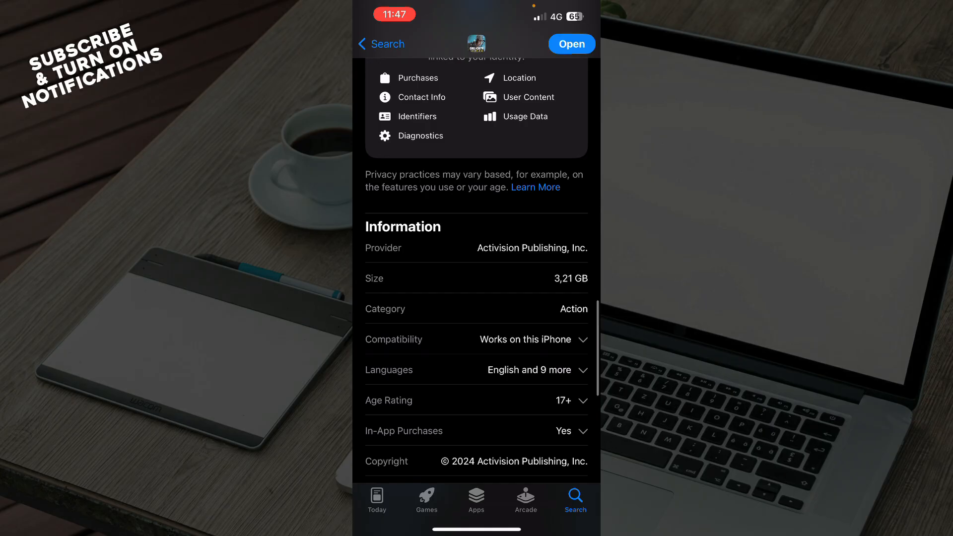
scroll(down, 3)
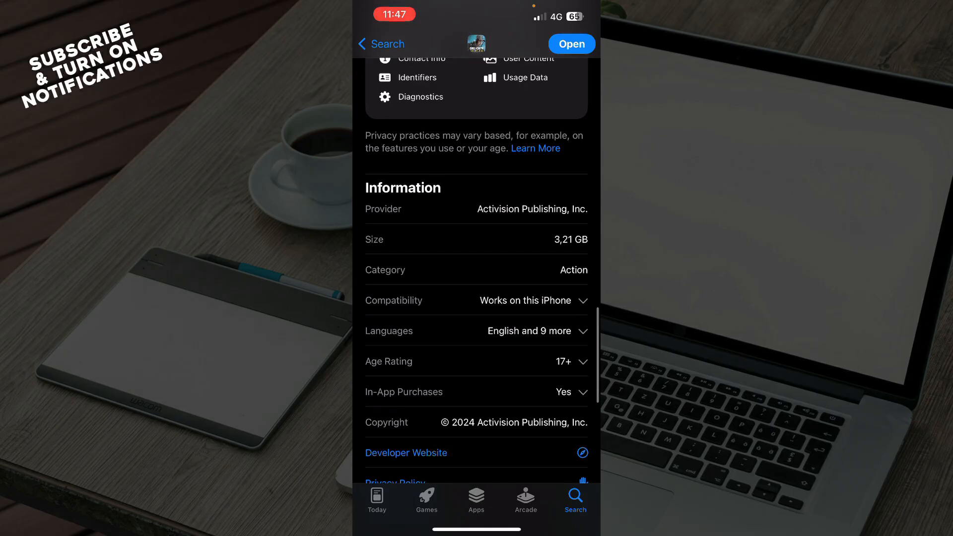